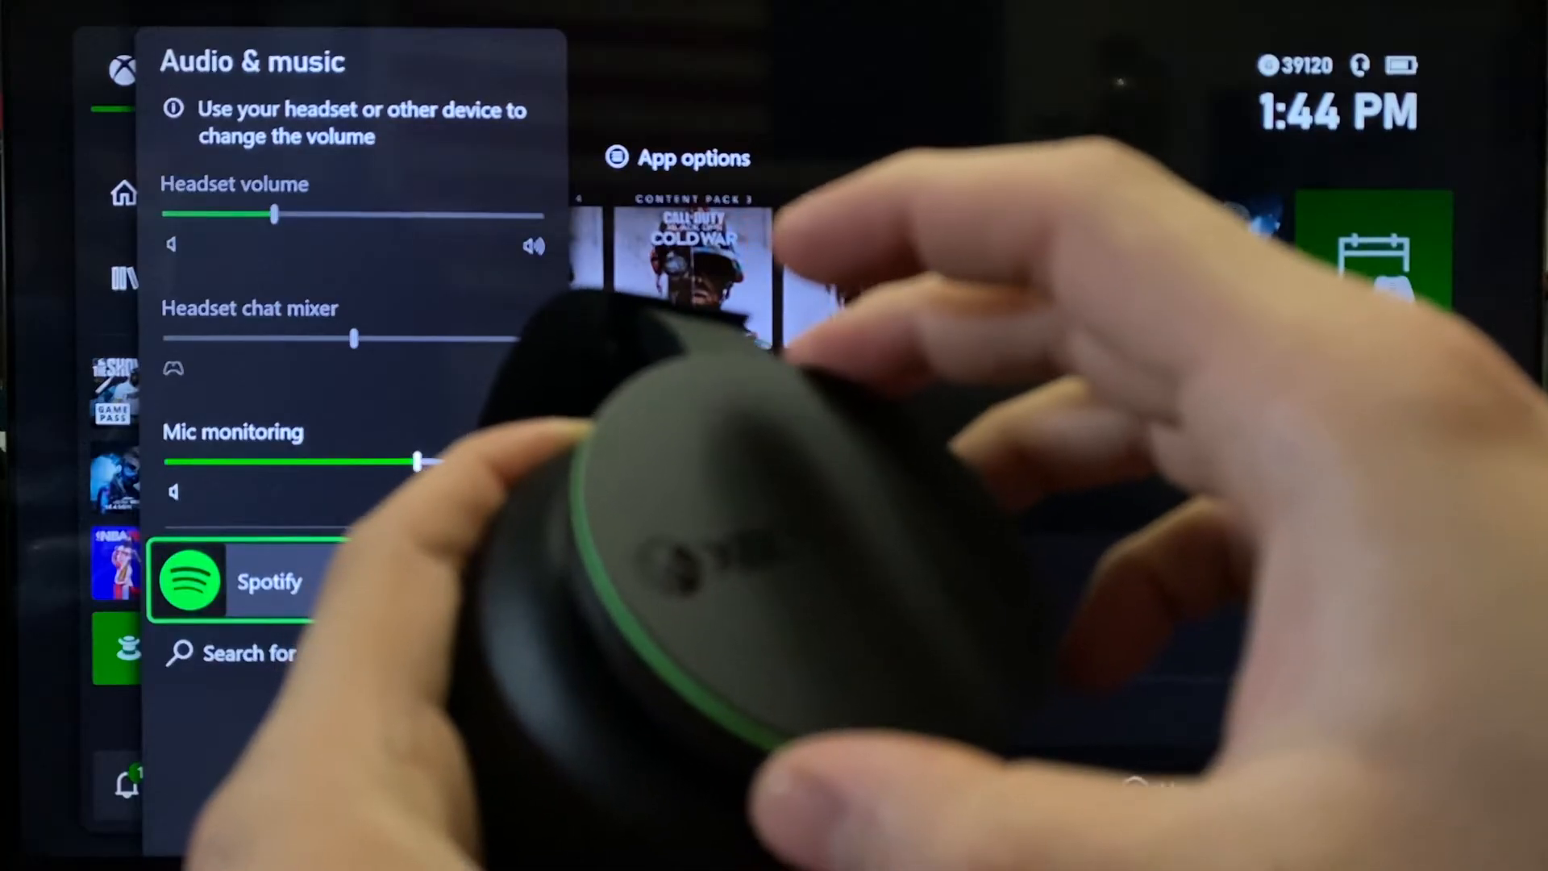
Raise the Headset volume slider from about a third to near full, then ease it back slightly
left_click_drag(274, 215, 410, 215)
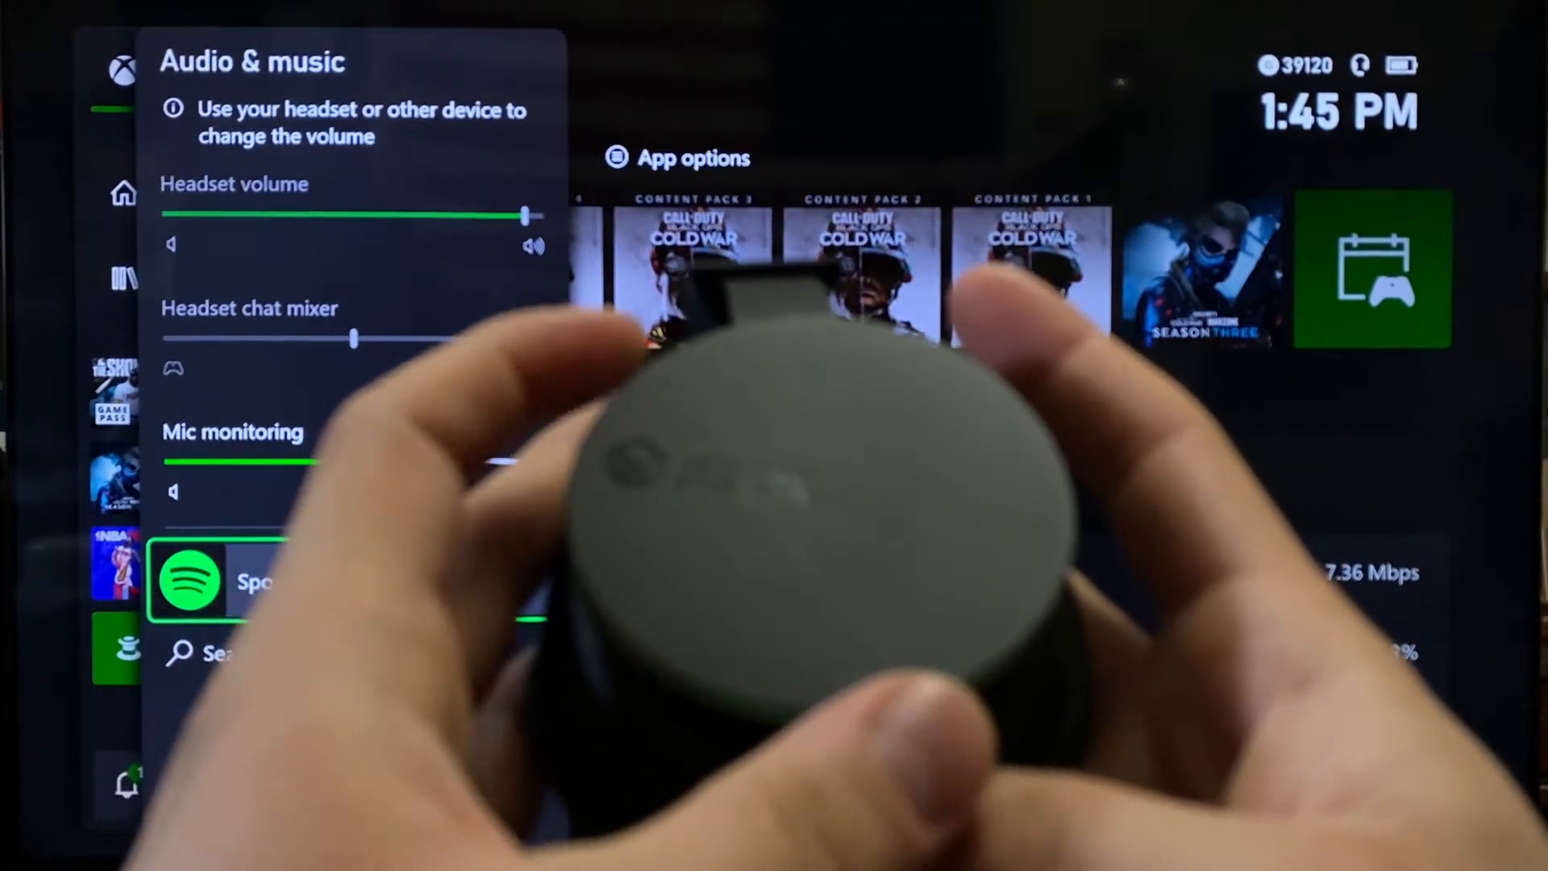
left_click_drag(522, 214, 484, 214)
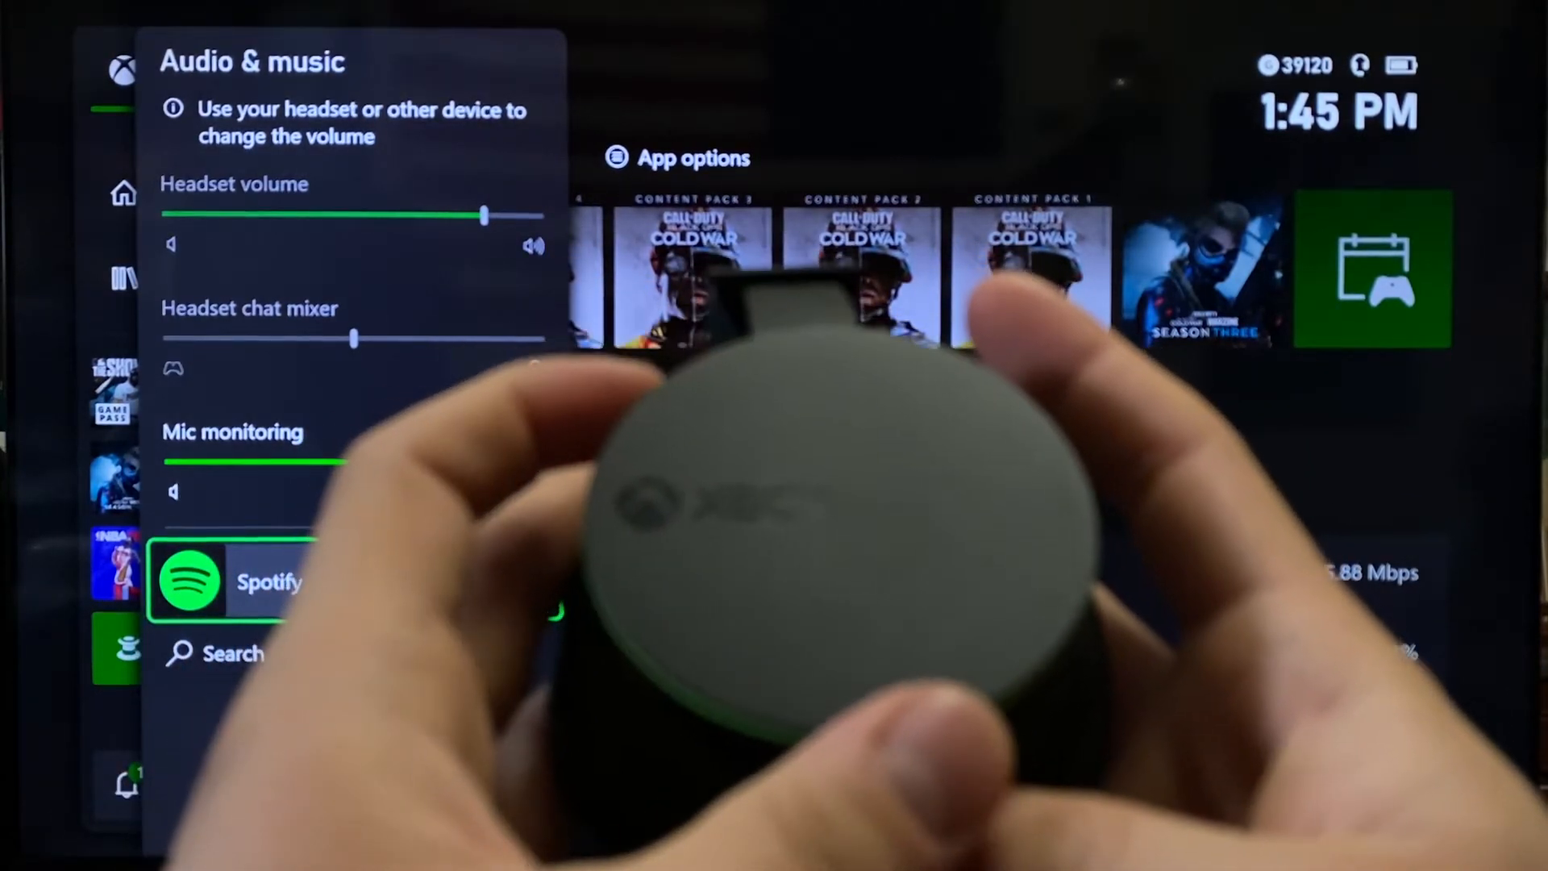